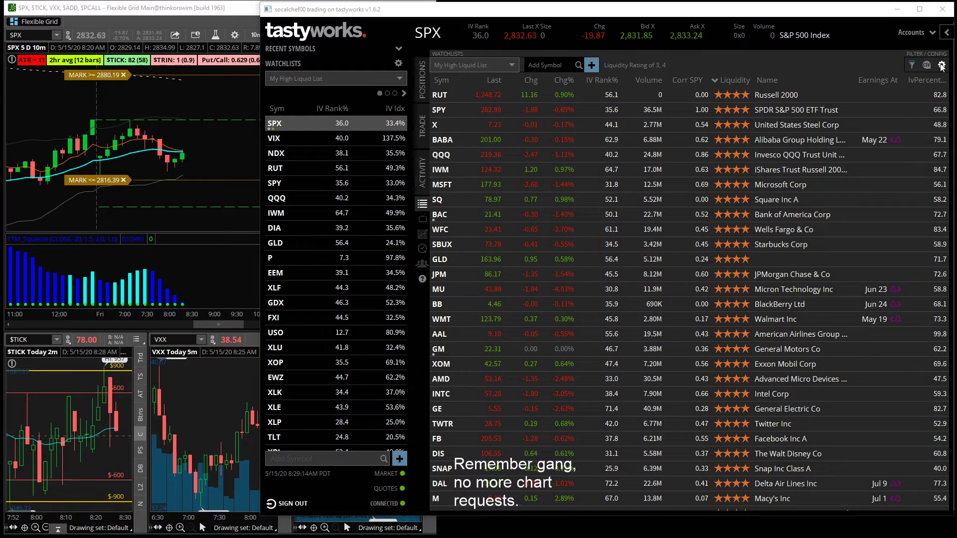
- Reach the LISTS page of the Watchlists settings via the config gear
left_click(941, 63)
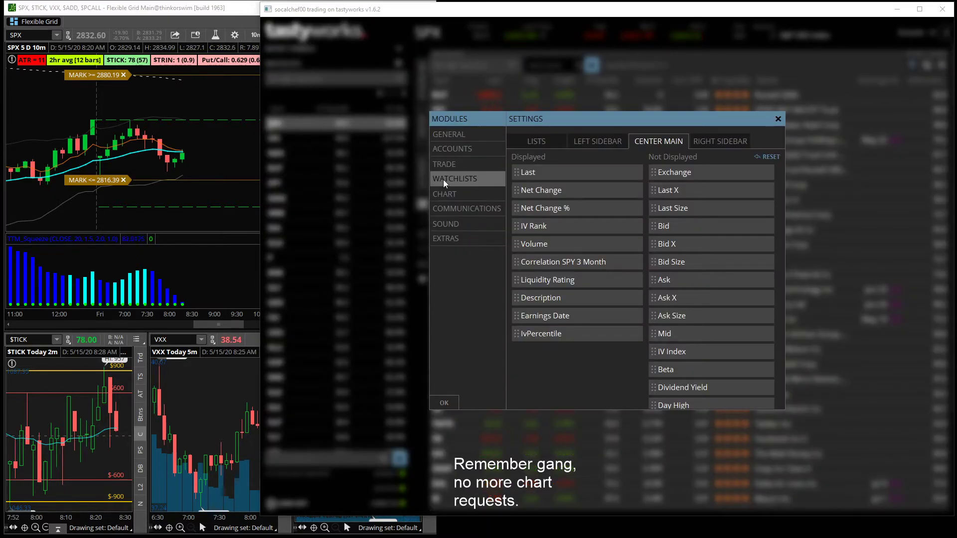
mouse_move(509, 160)
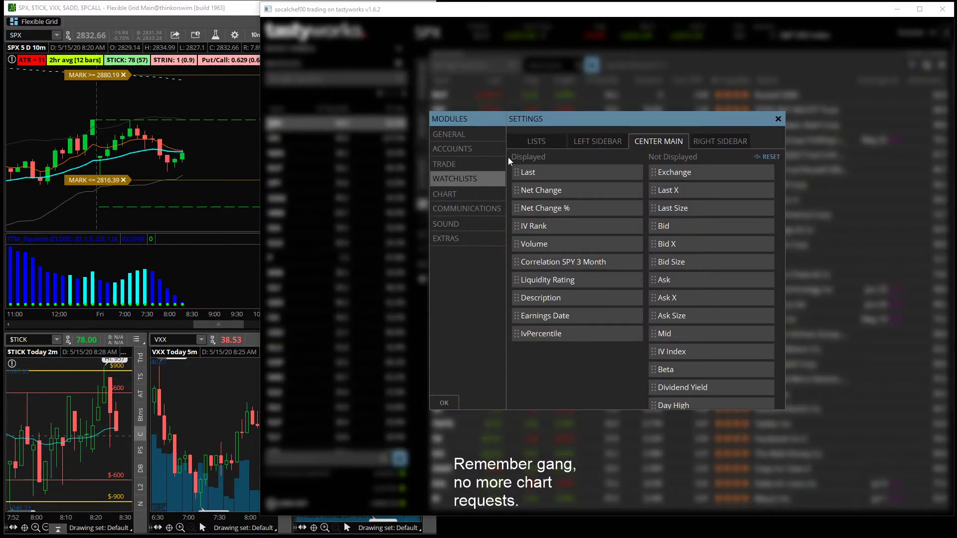
left_click(537, 142)
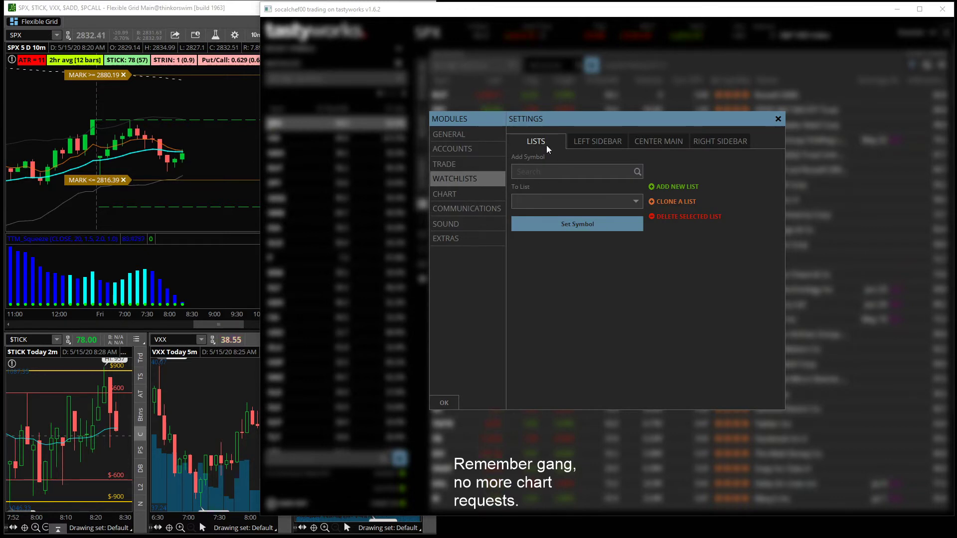
mouse_move(689, 232)
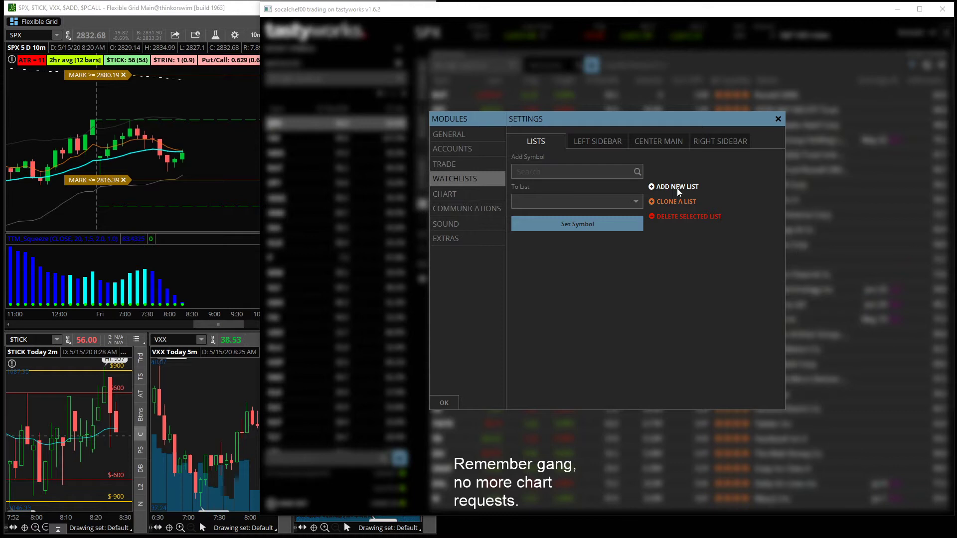
- Add a new list named 'Test watchlist' and put SPY and MU into it
left_click(674, 187)
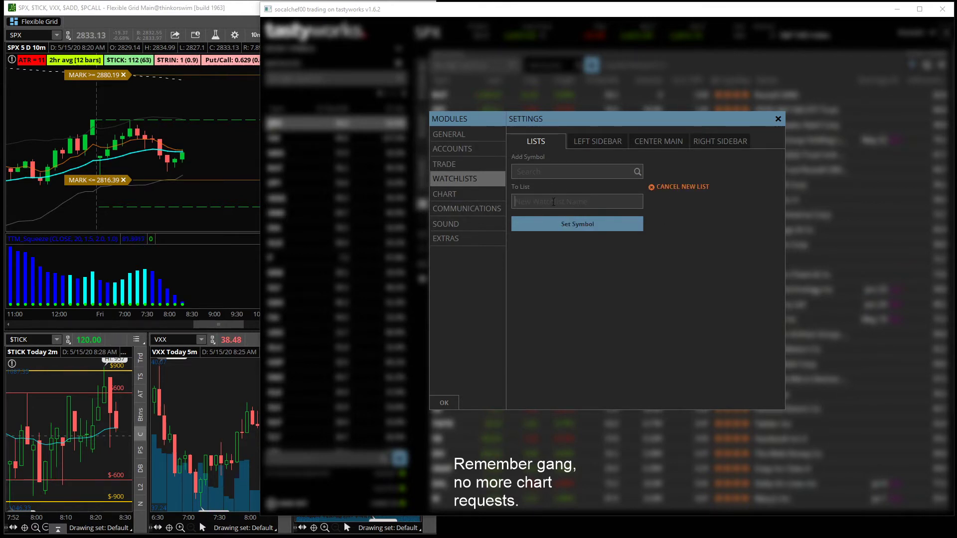
type("Test watchlist")
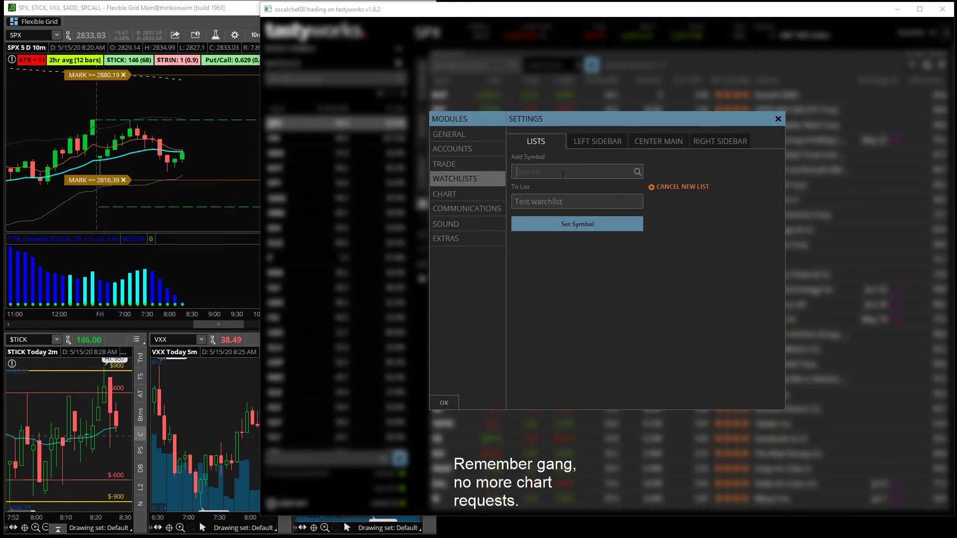
type("SPY")
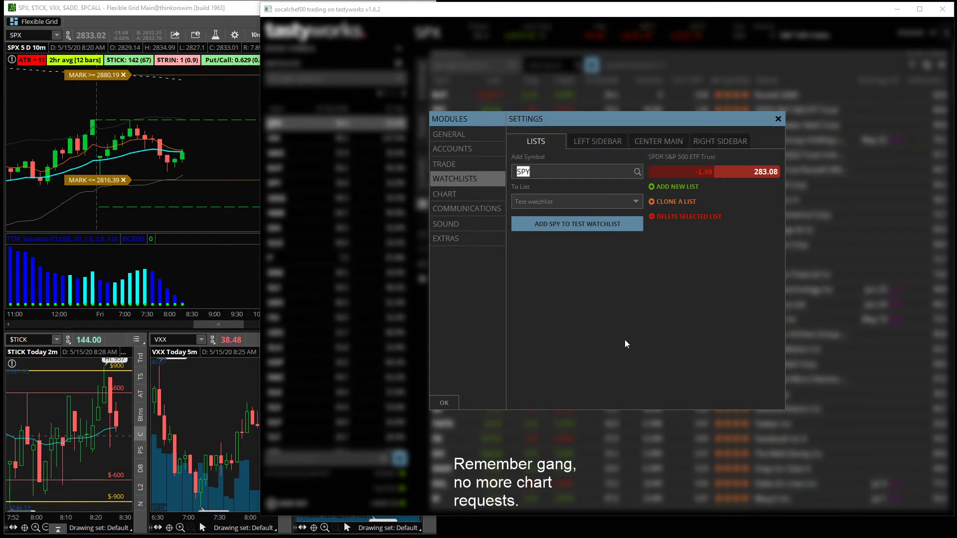
type("MU")
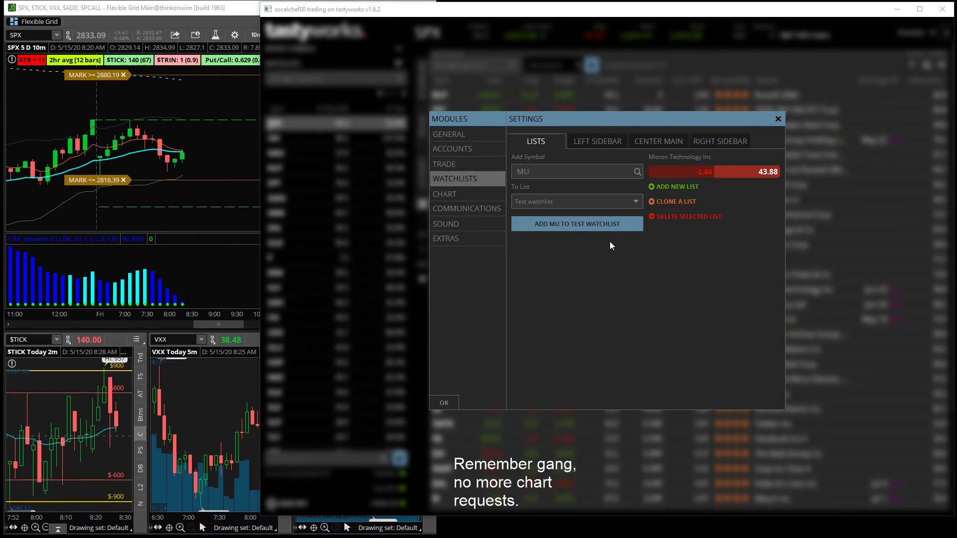
left_click(576, 224)
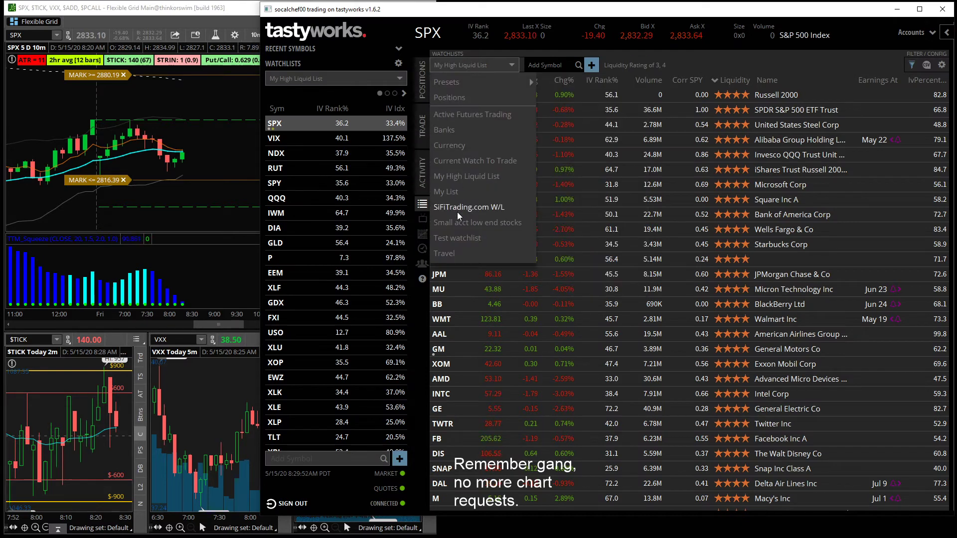
- Select Test watchlist from the dropdown so the main table shows SPY and MU
left_click(456, 237)
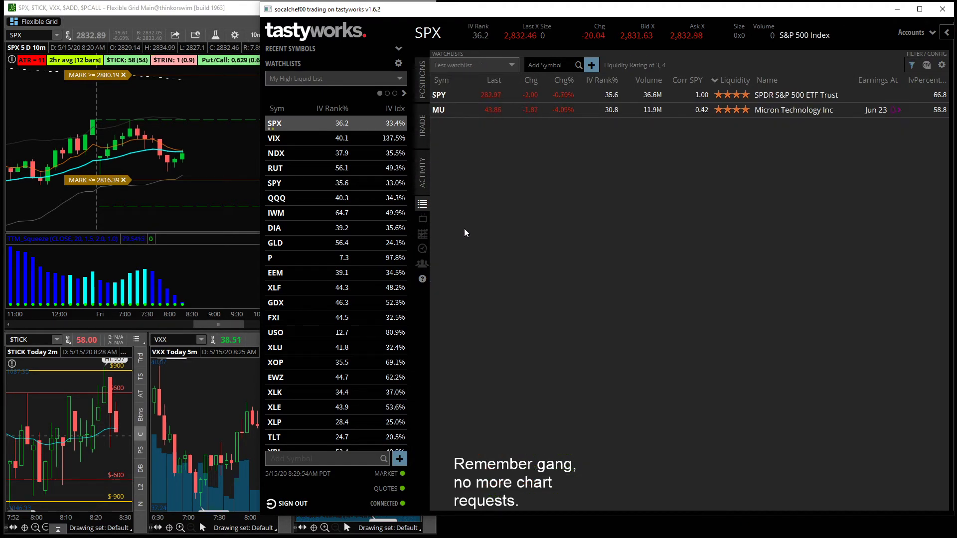
mouse_move(557, 253)
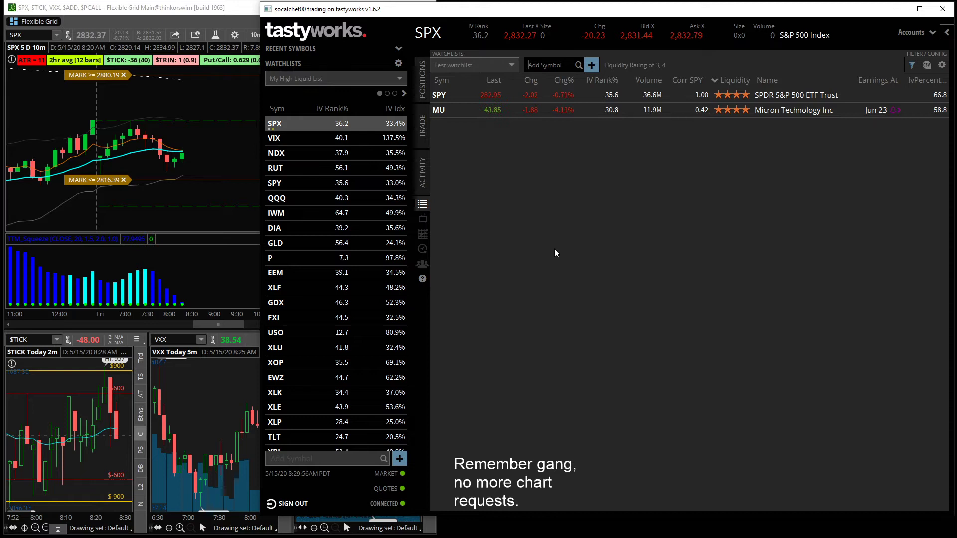
mouse_move(612, 303)
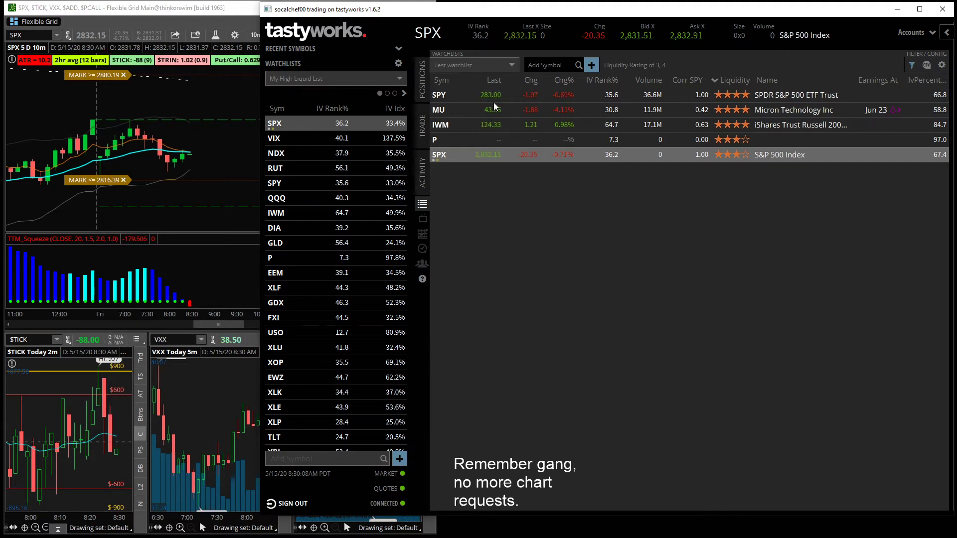
mouse_move(487, 228)
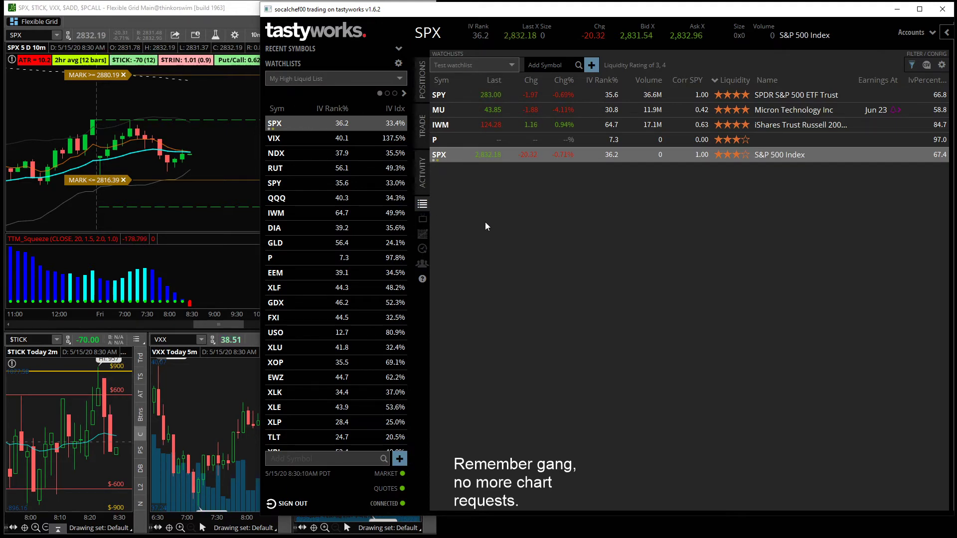
- Switch the left sidebar's watchlist selection to Test watchlist
left_click(335, 77)
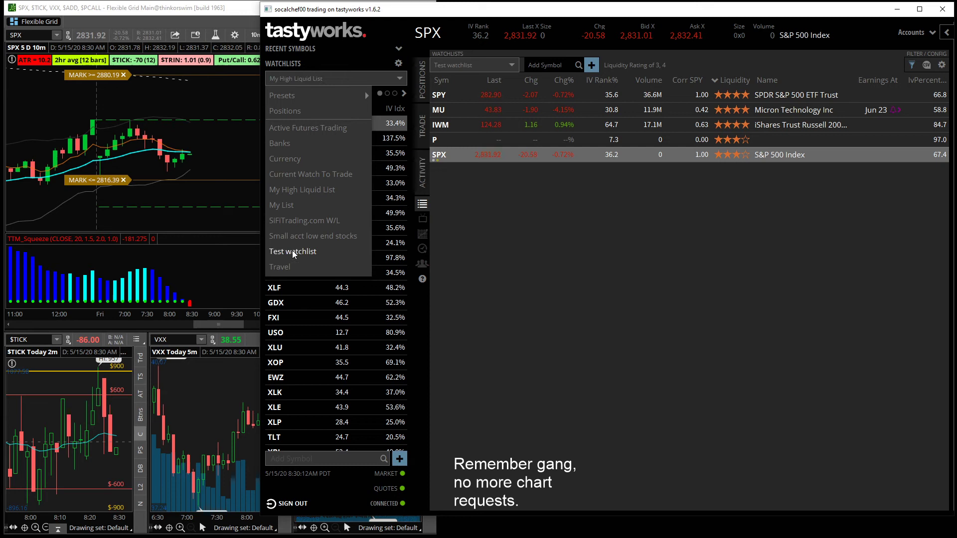
left_click(293, 251)
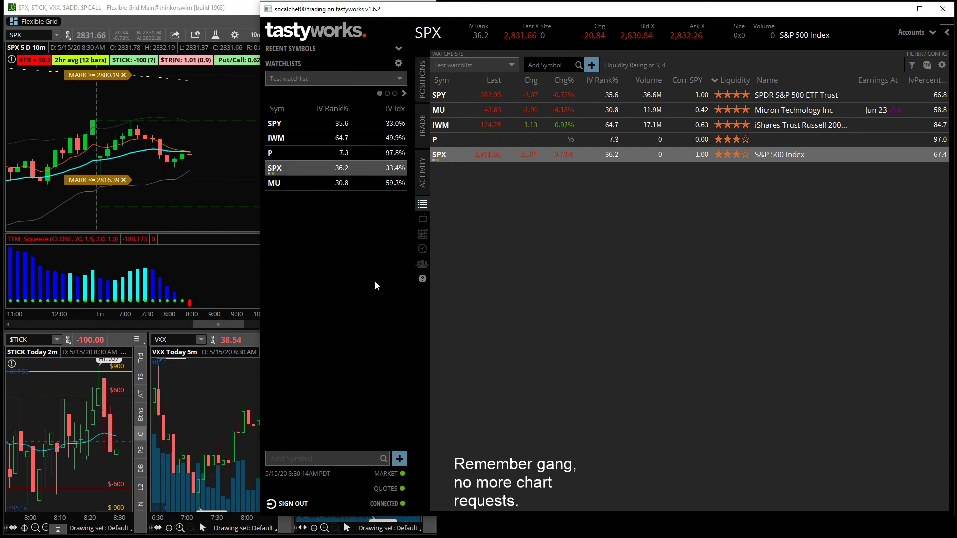
mouse_move(392, 290)
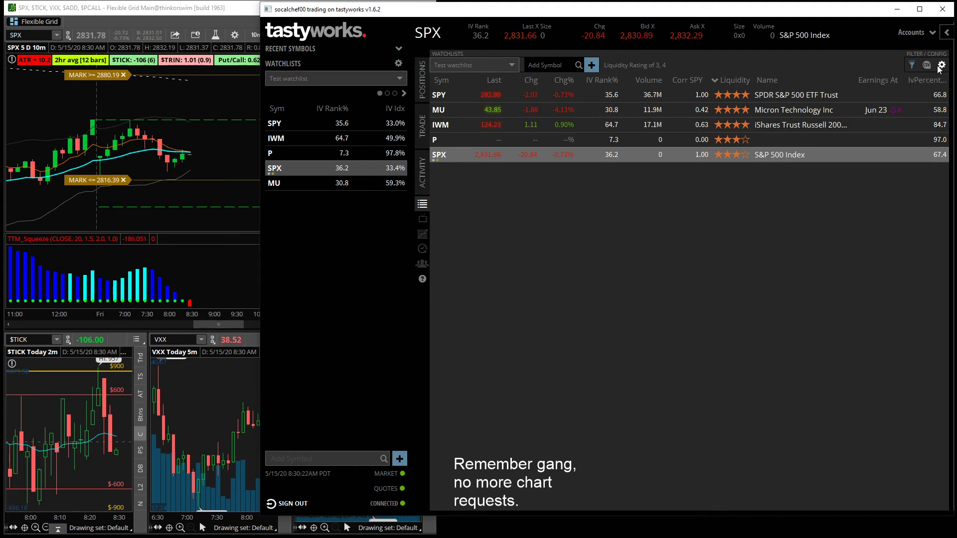
- Review the Center Main column settings for Day High and Day Low and confirm with OK
left_click(945, 64)
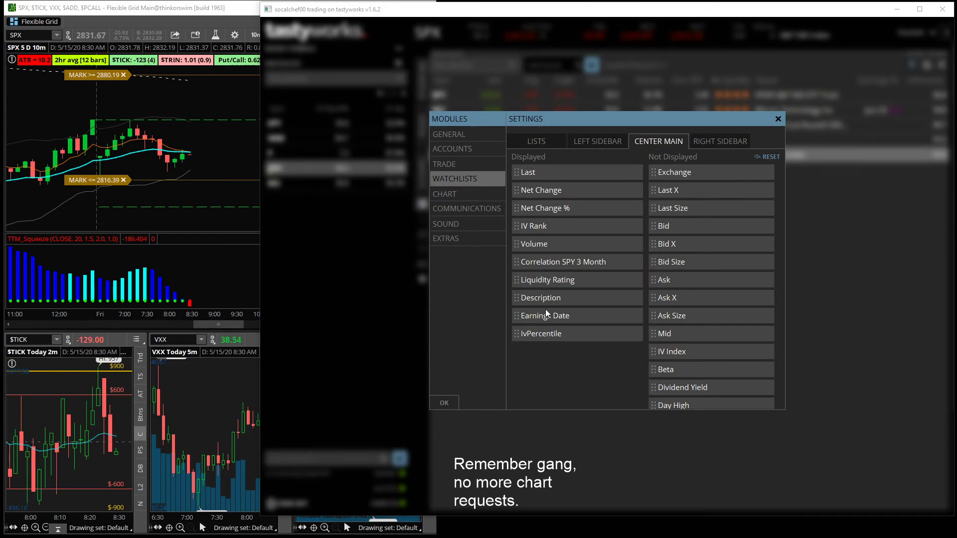
scroll("down", 3)
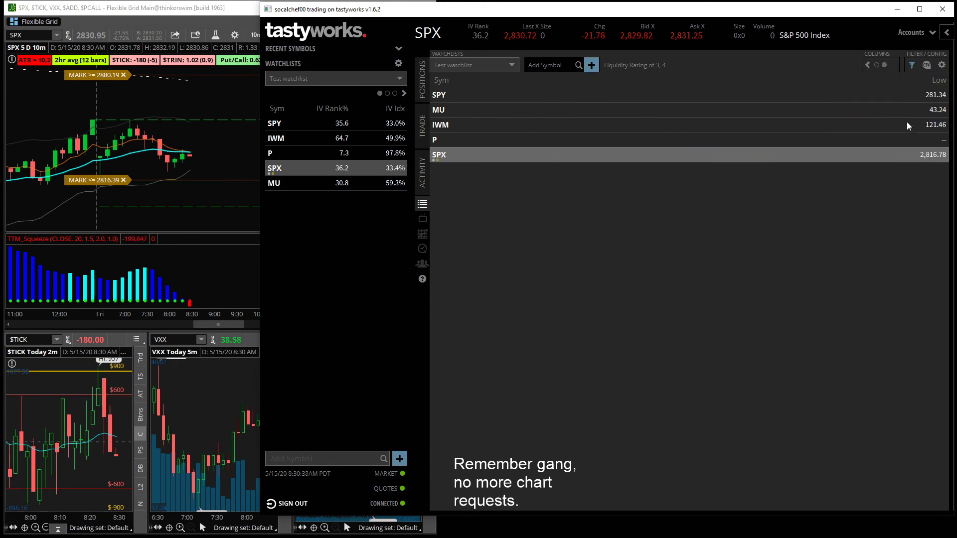
left_click(943, 65)
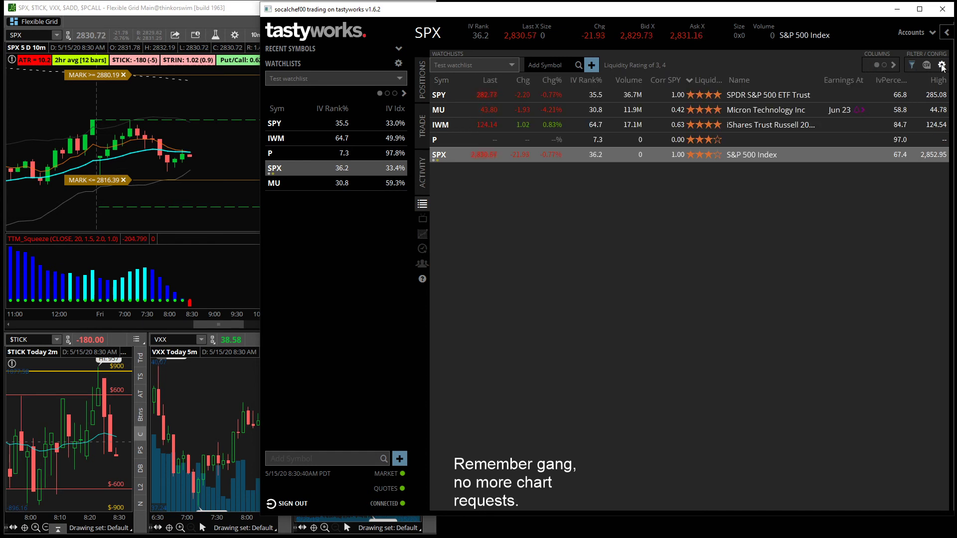
left_click(941, 66)
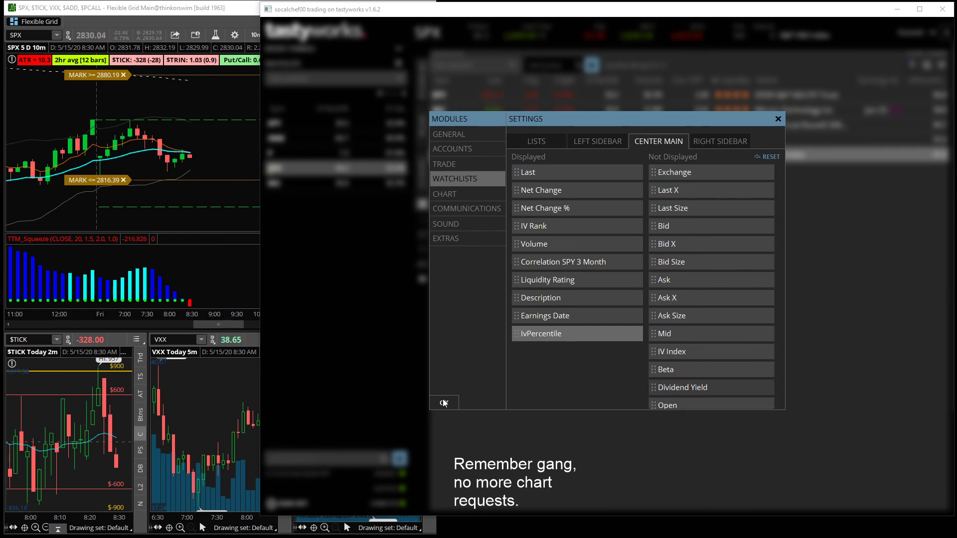
left_click(444, 403)
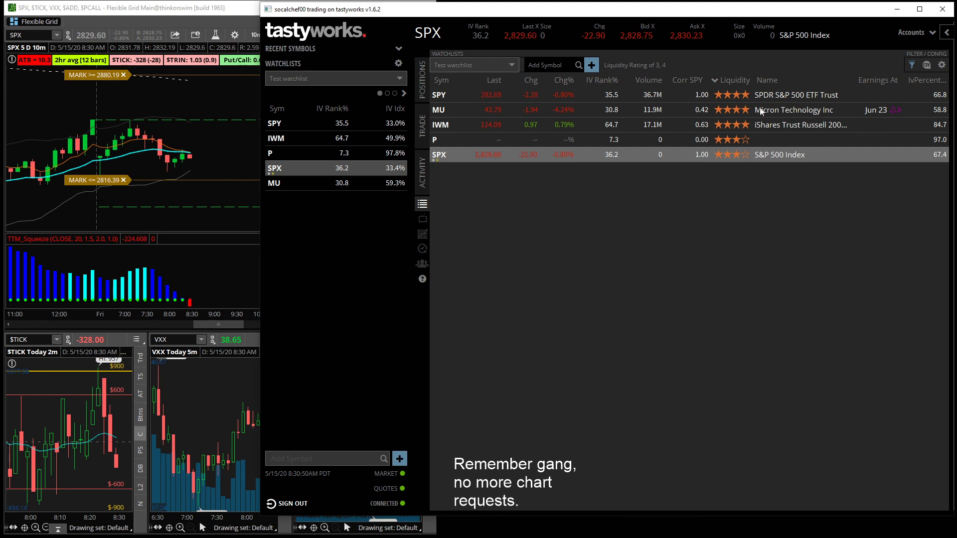